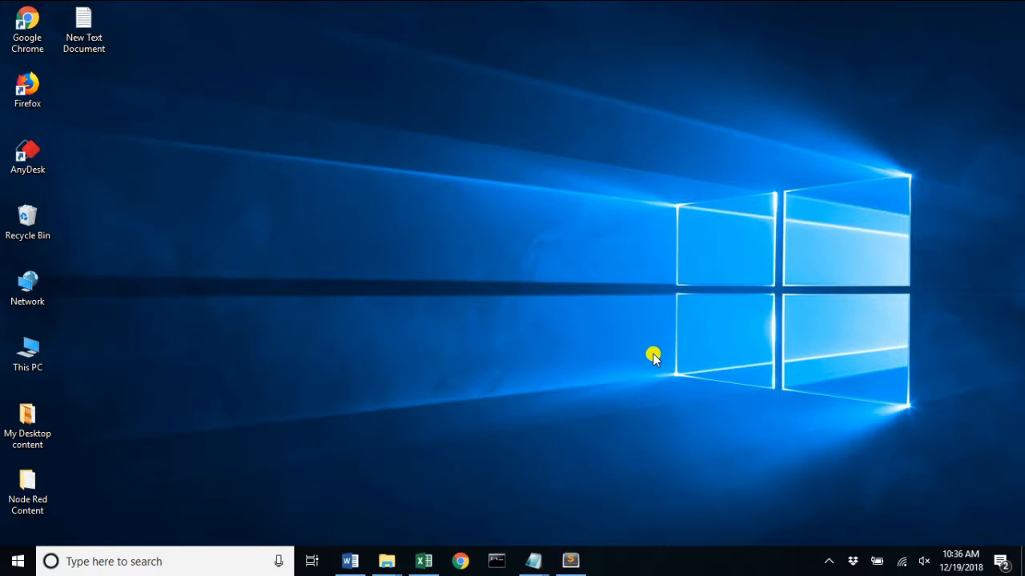
pyautogui.moveTo(558, 432)
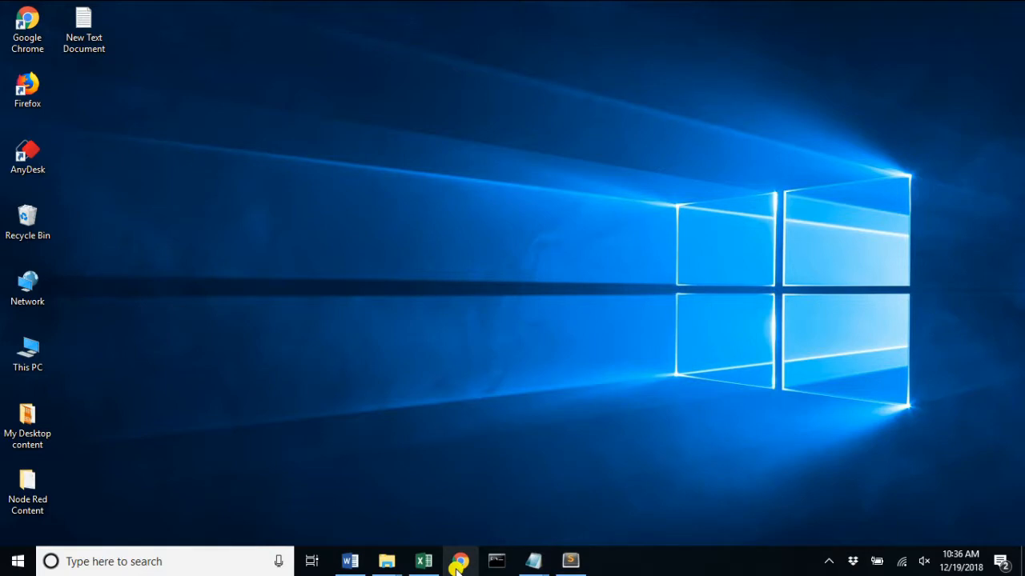
# Step: Search Google for 'node red' in Chrome and open the nodered.org homepage
pyautogui.click(460, 561)
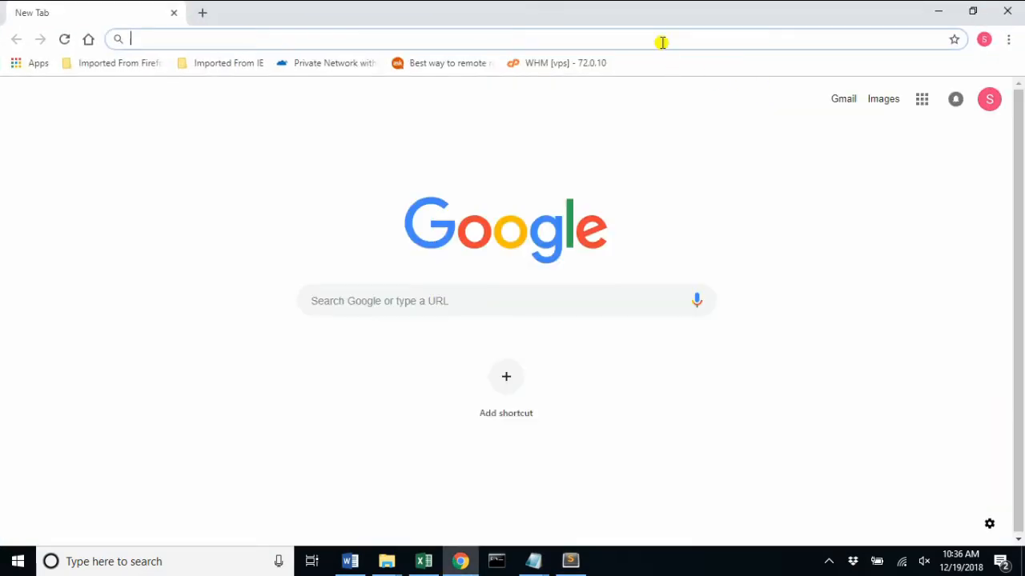
pyautogui.write('node red')
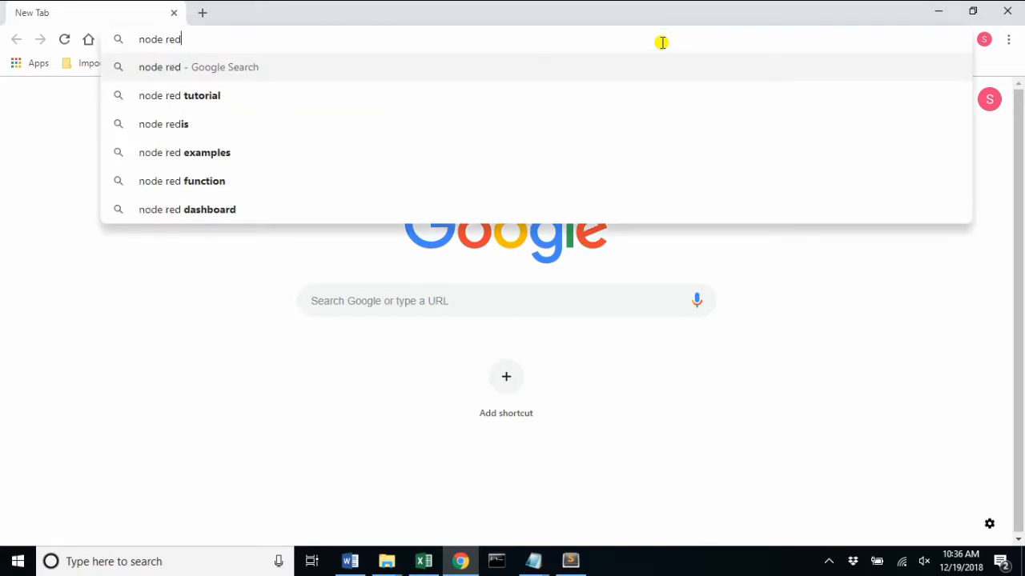
pyautogui.press('Enter')
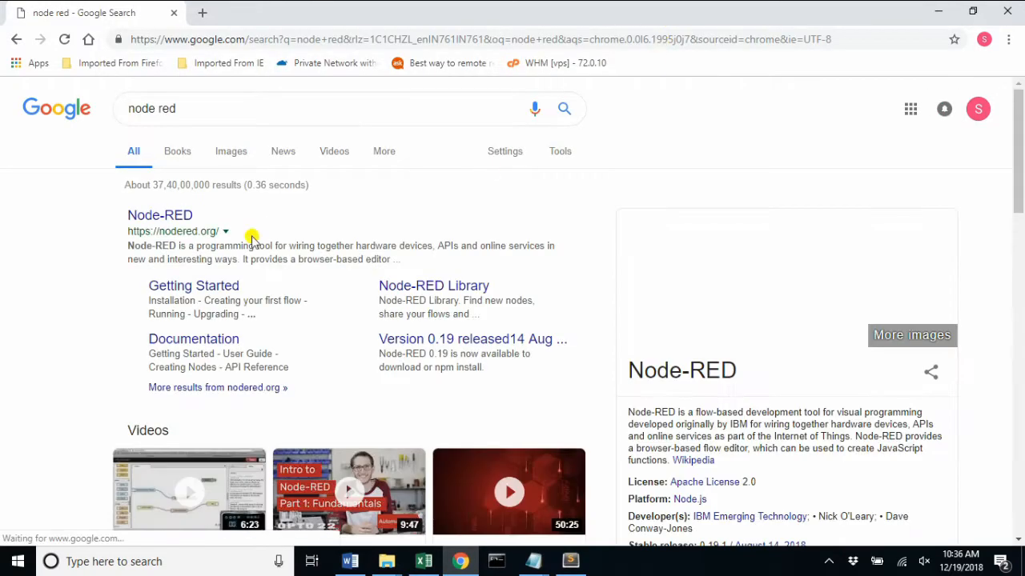
pyautogui.click(160, 214)
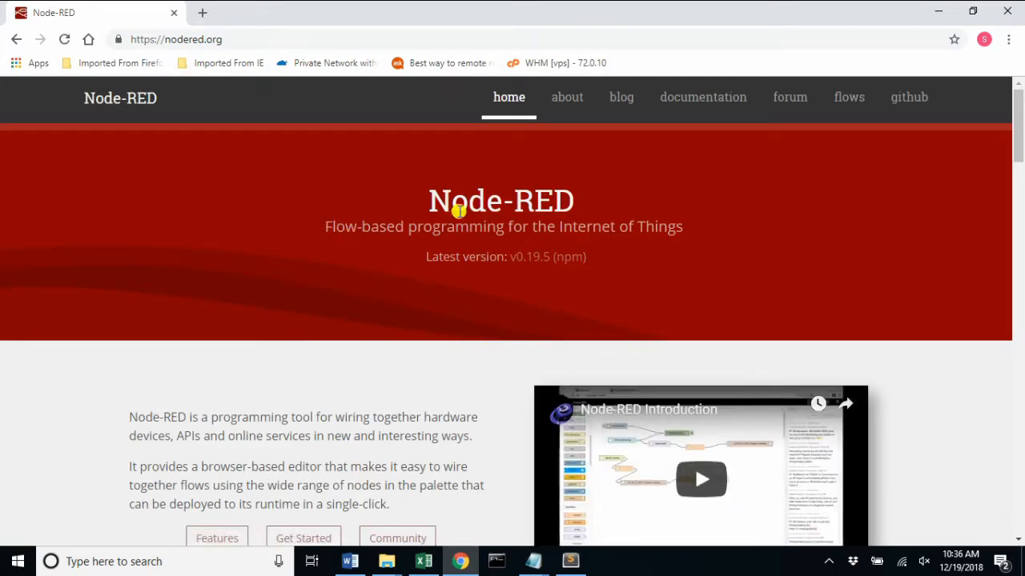
# Step: Scroll through the Node-RED homepage and select the site address in the address bar
pyautogui.scroll(-3)
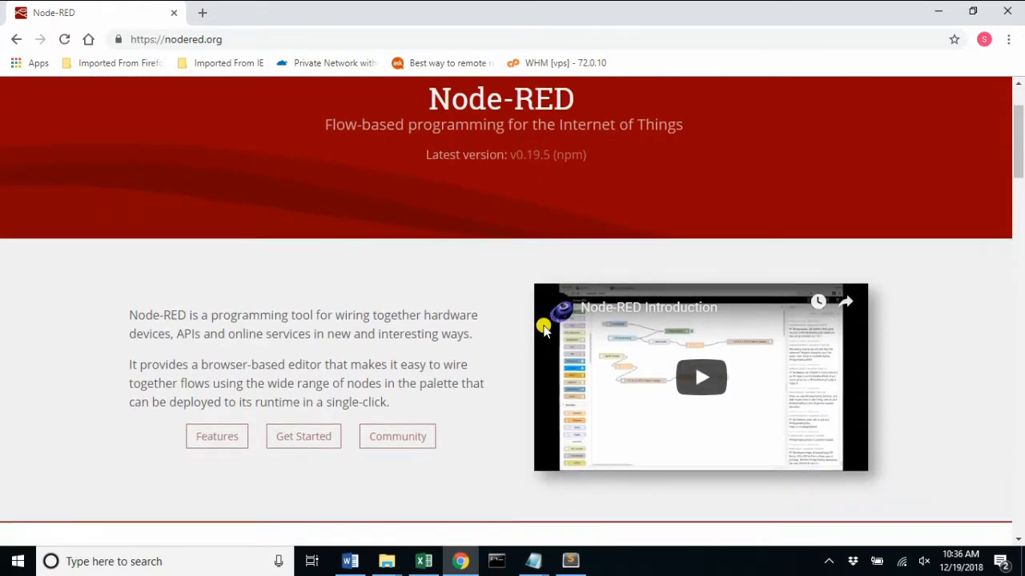
pyautogui.scroll(-3)
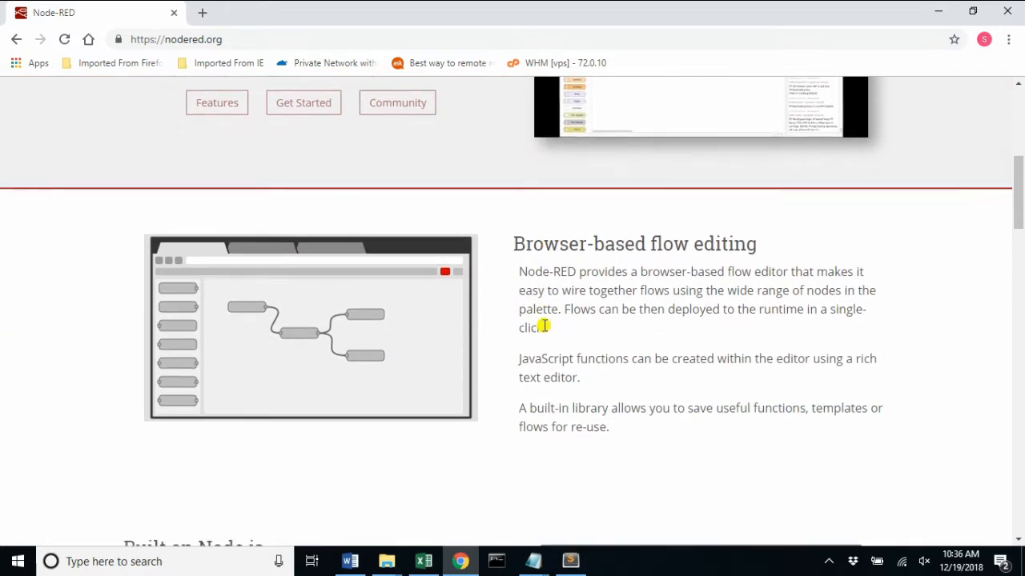
pyautogui.scroll(-3)
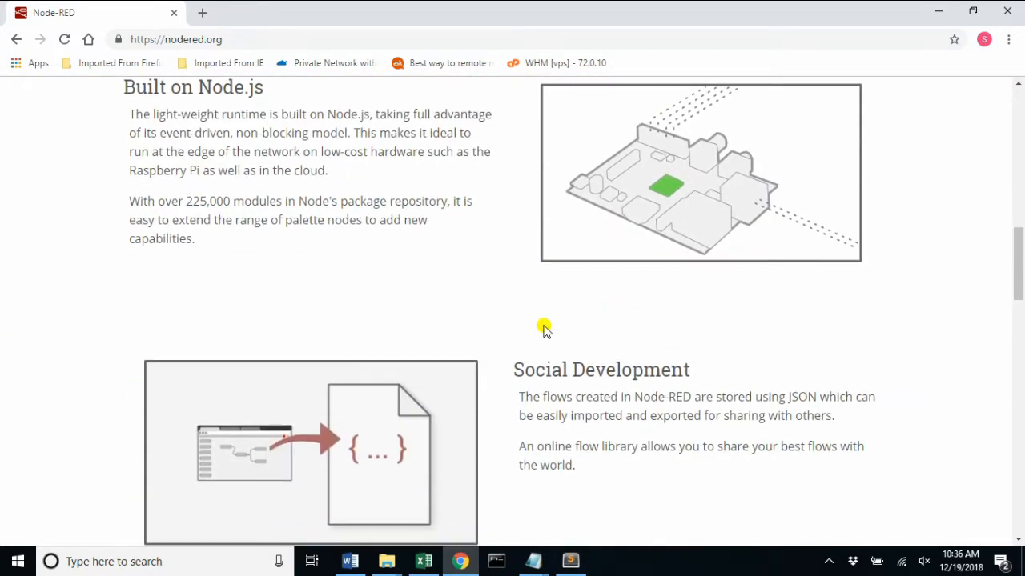
pyautogui.scroll(3)
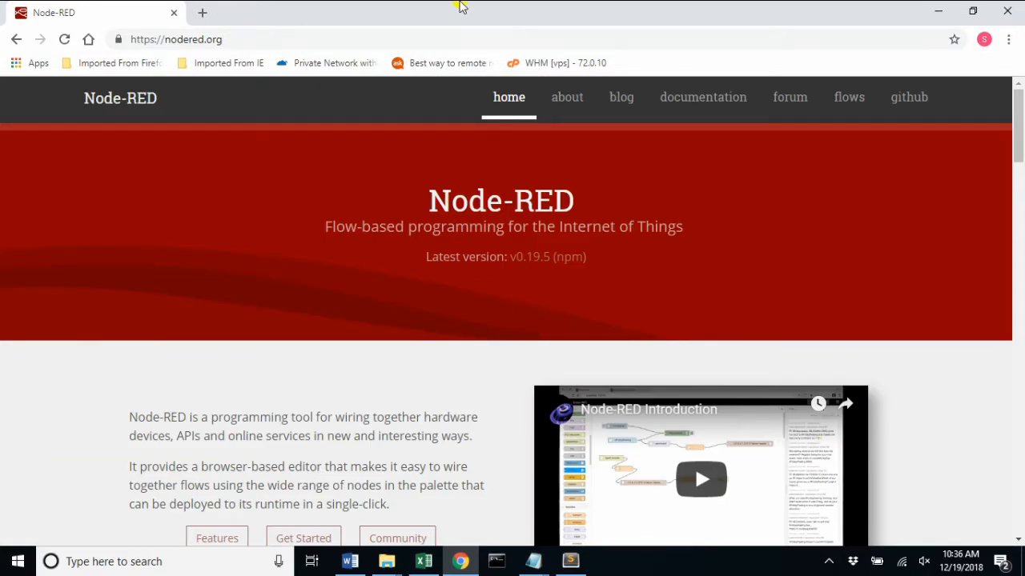
pyautogui.click(176, 38)
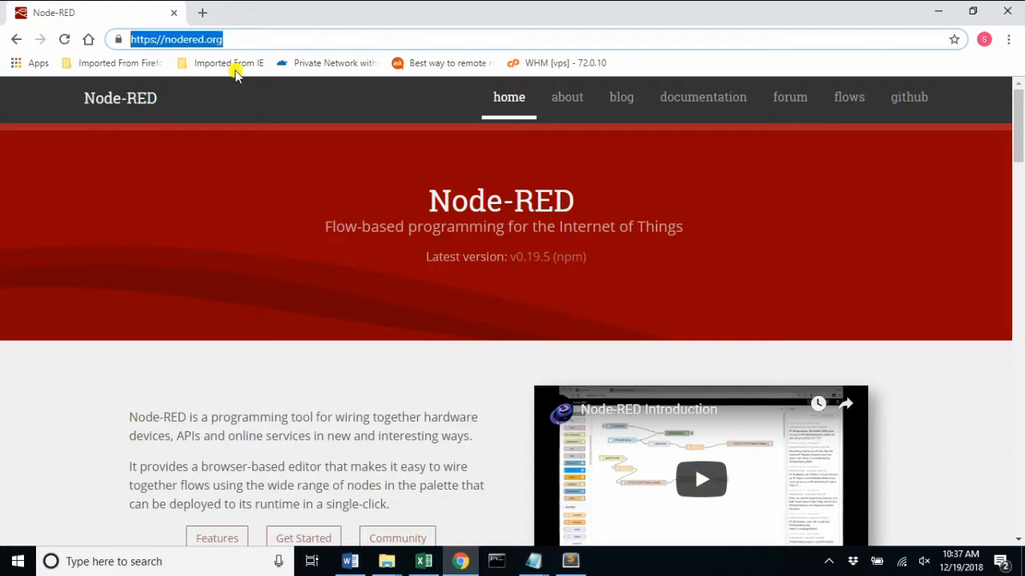
pyautogui.moveTo(338, 285)
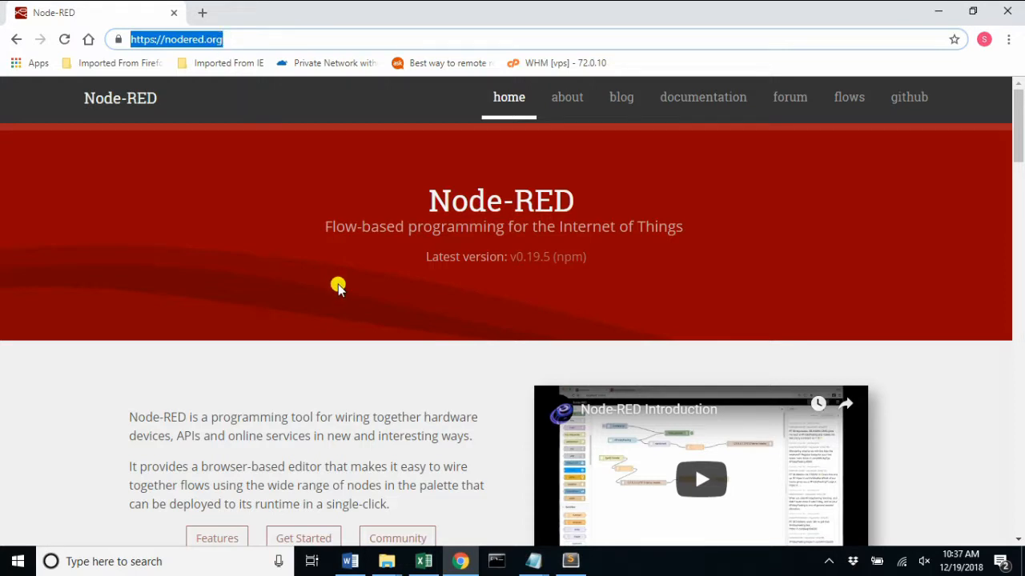
# Step: Search for Node.js, open nodejs.org and download the 10.14.2 LTS Windows installer
pyautogui.write('node red')
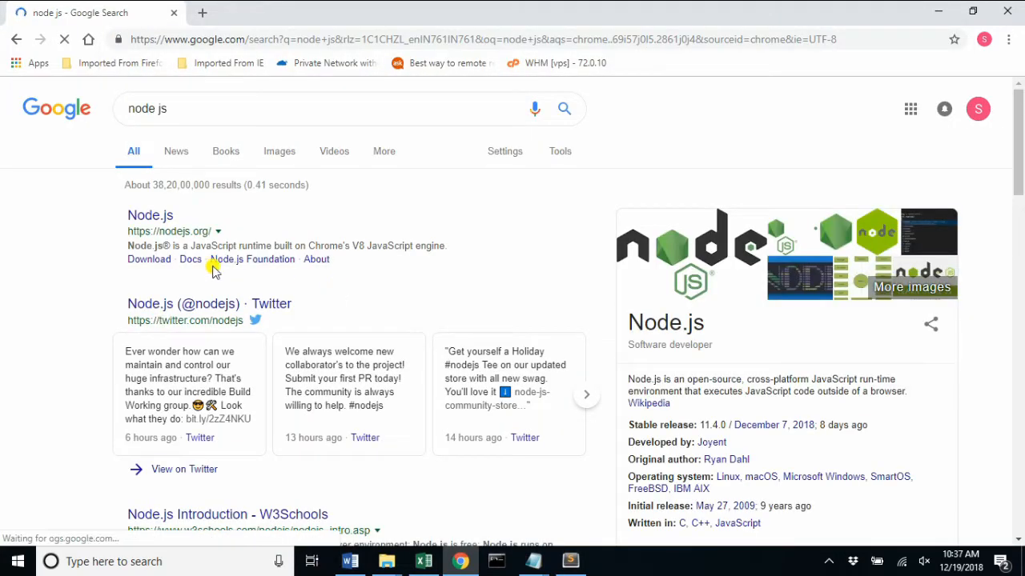
pyautogui.click(150, 215)
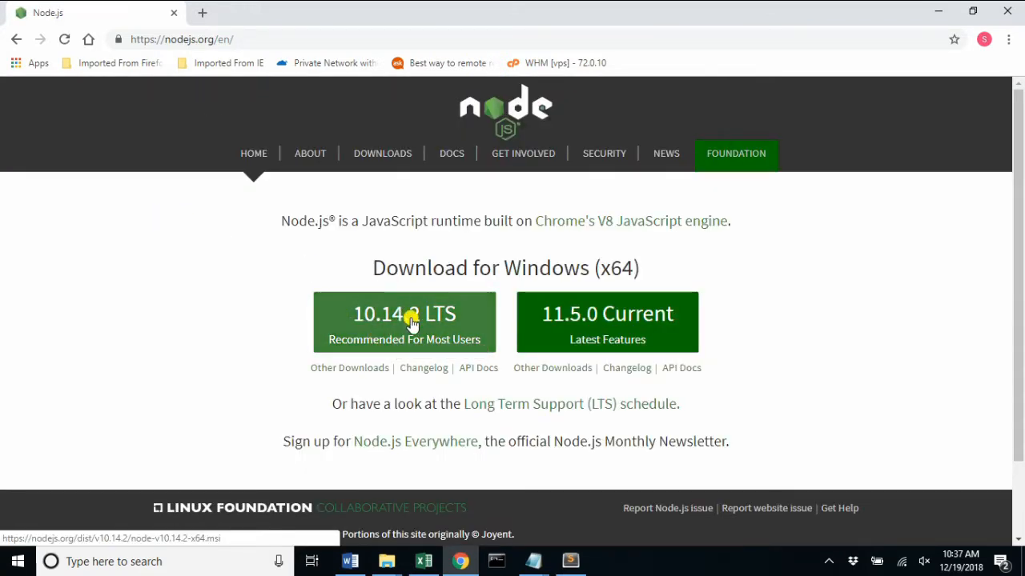
pyautogui.moveTo(408, 320)
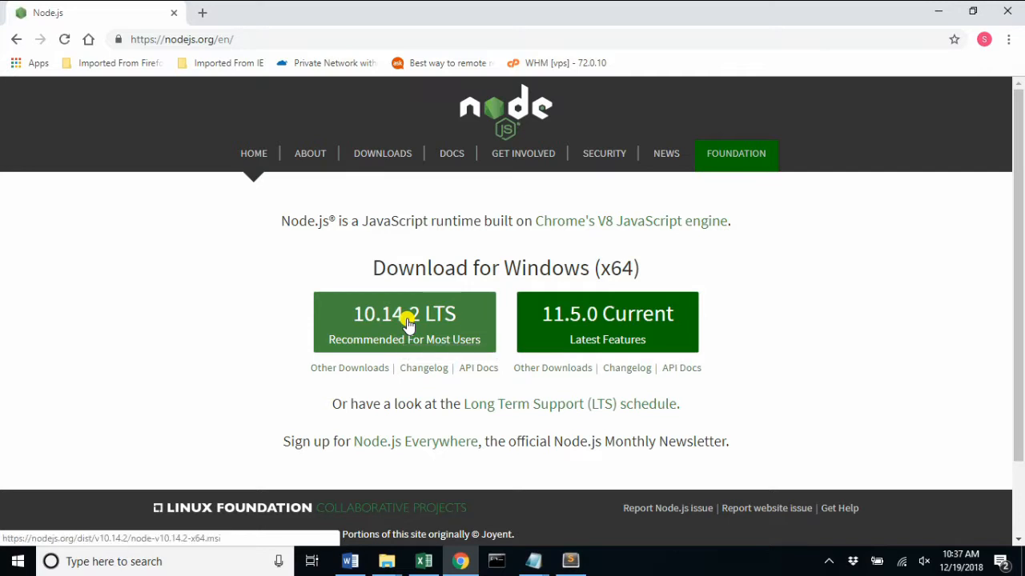
pyautogui.click(403, 321)
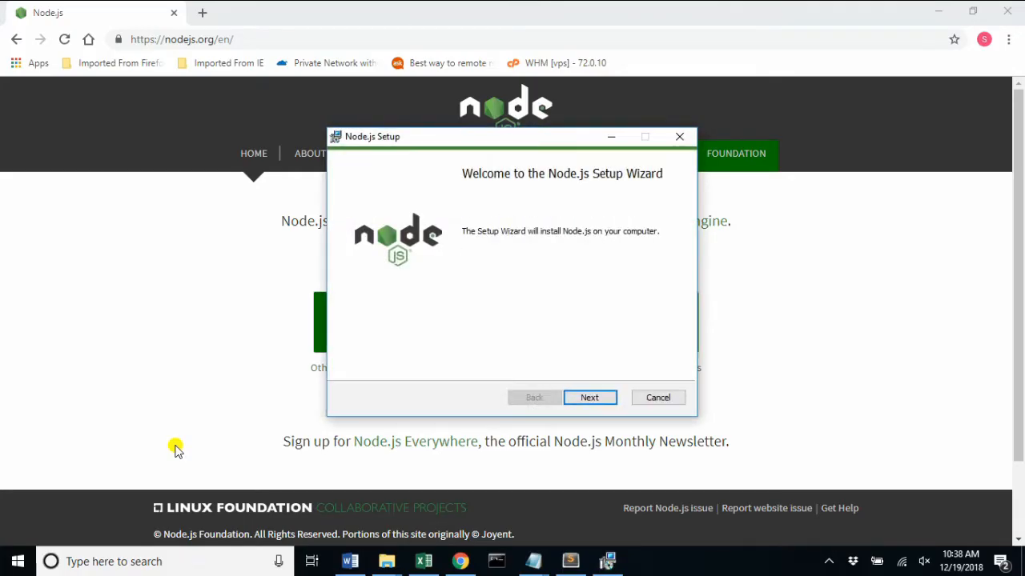
# Step: Accept the license, keep the default install folder, install Node.js and finish the wizard
pyautogui.click(589, 397)
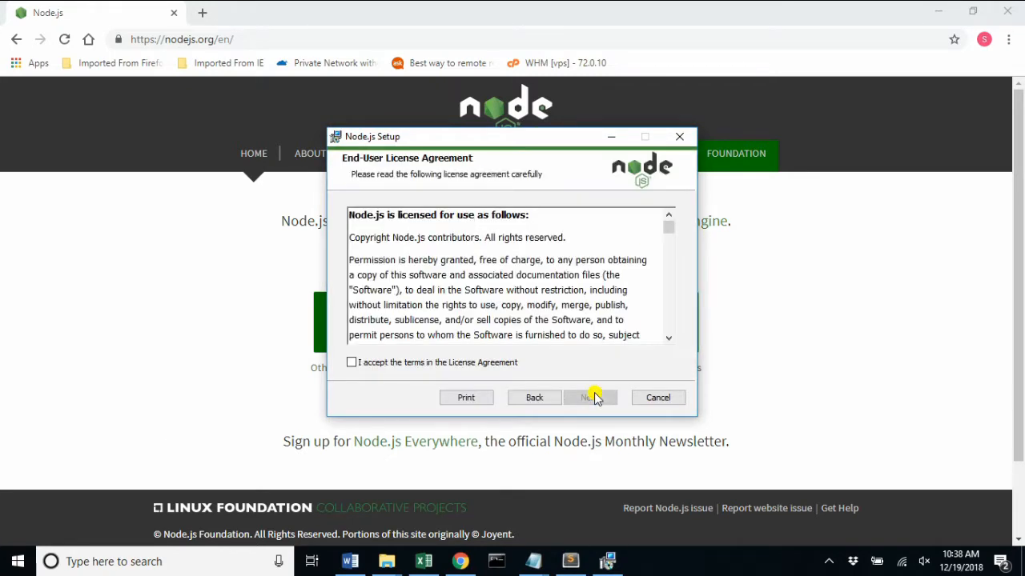
pyautogui.click(350, 362)
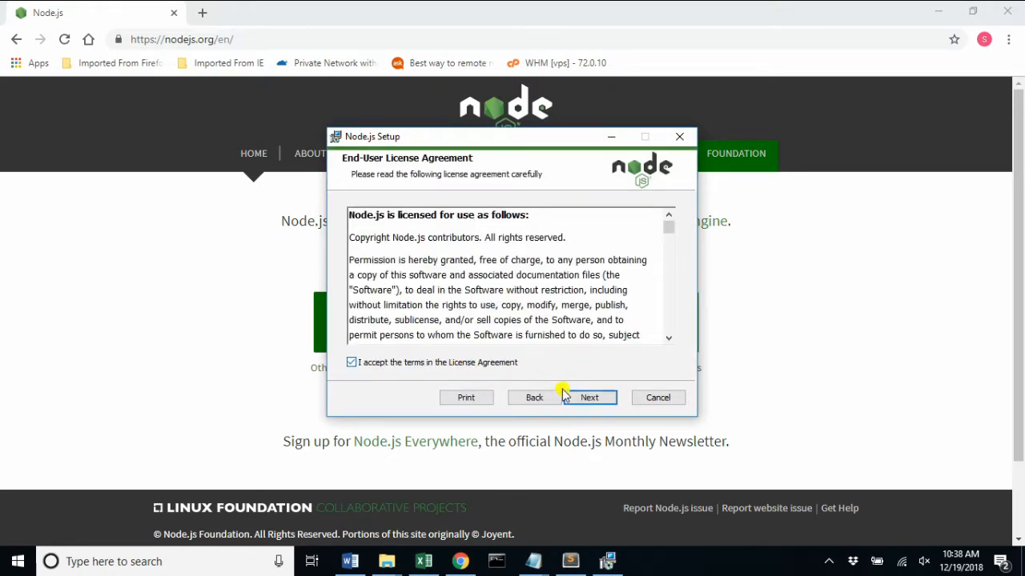
pyautogui.click(589, 397)
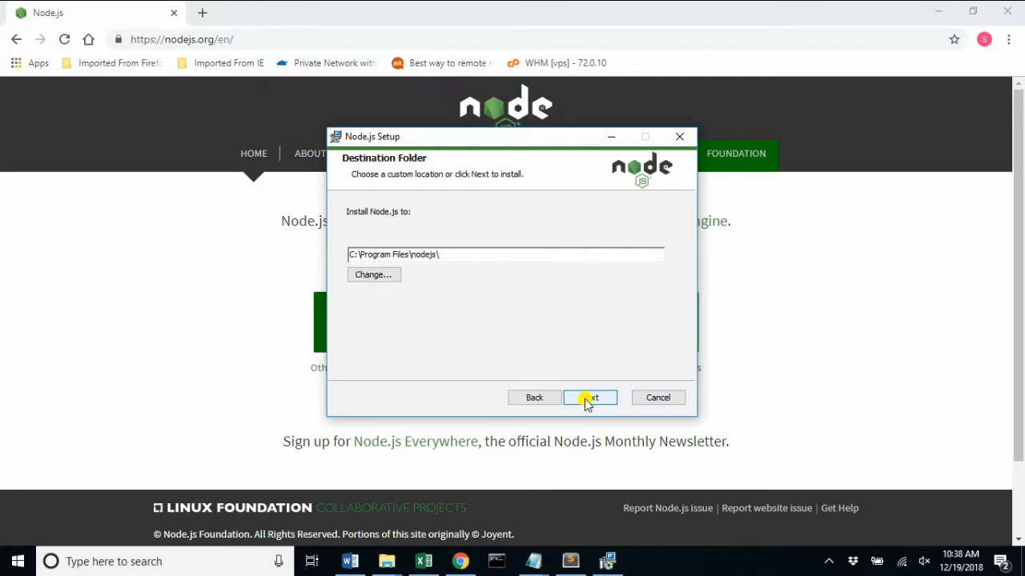
pyautogui.click(590, 397)
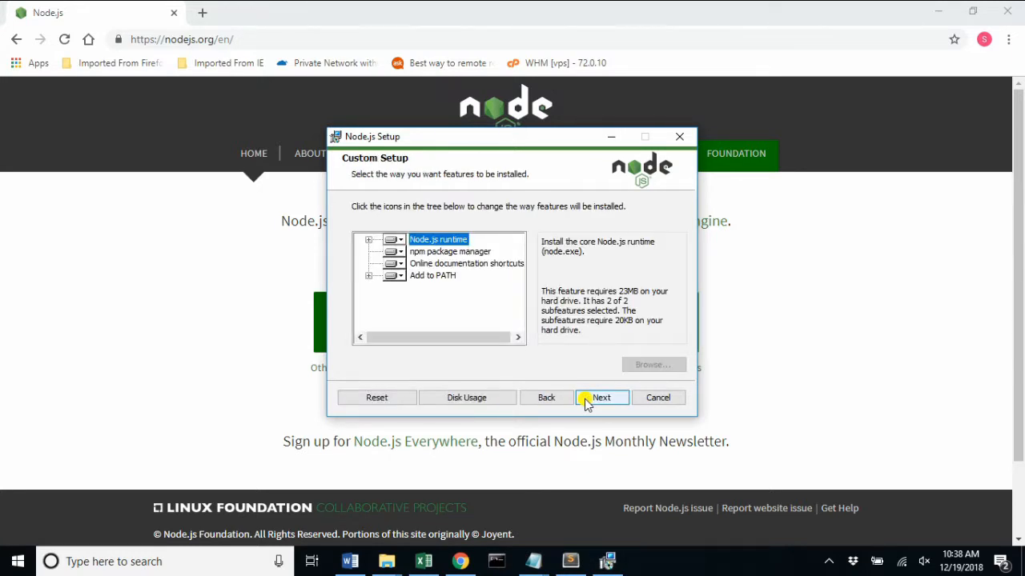
pyautogui.click(601, 397)
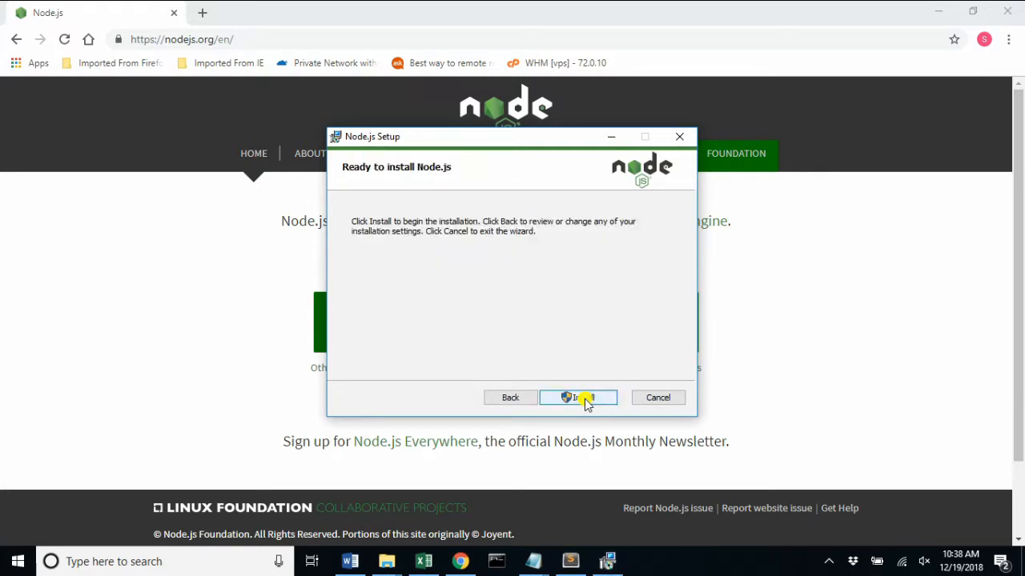
pyautogui.click(578, 397)
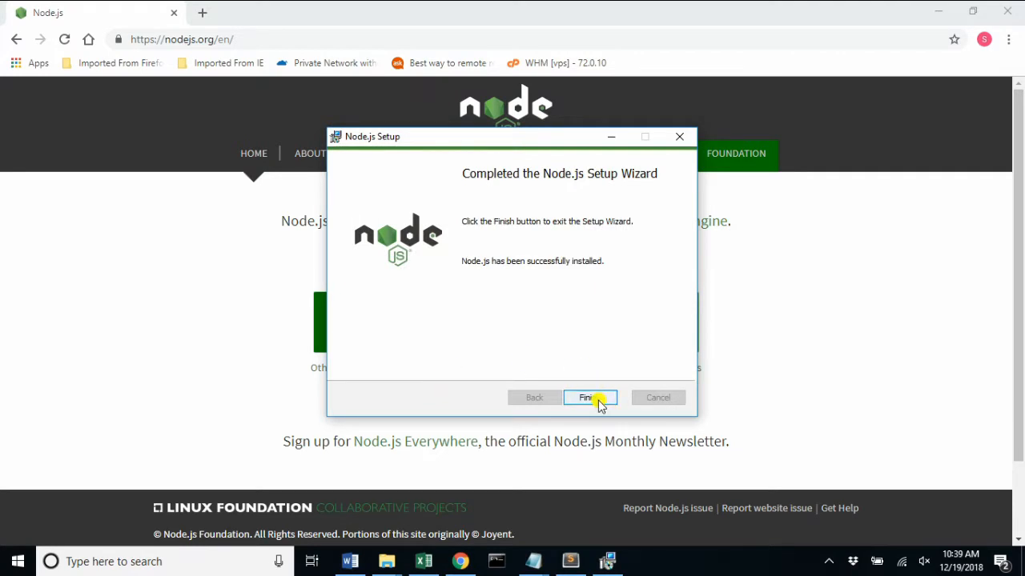
pyautogui.click(588, 397)
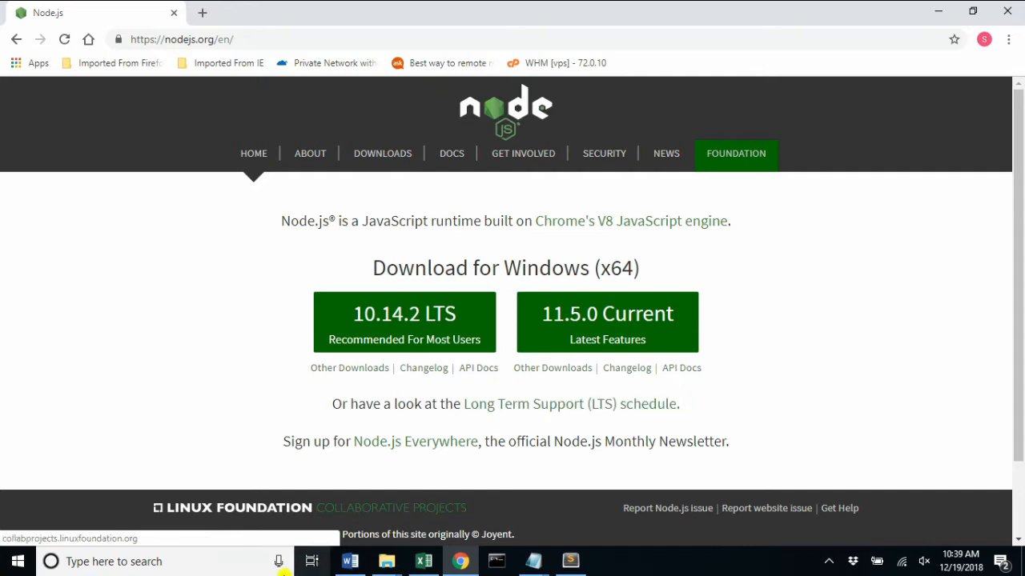
# Step: In cmd, run node --version and npm --version, confirming v10.14.2 and npm 6.4.1
pyautogui.write('cmd')
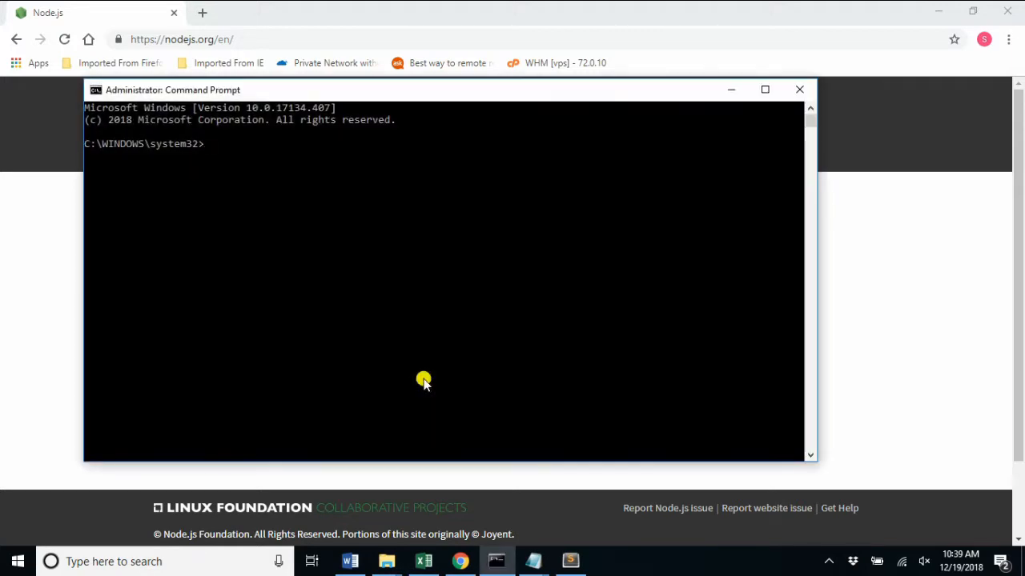
pyautogui.write('node')
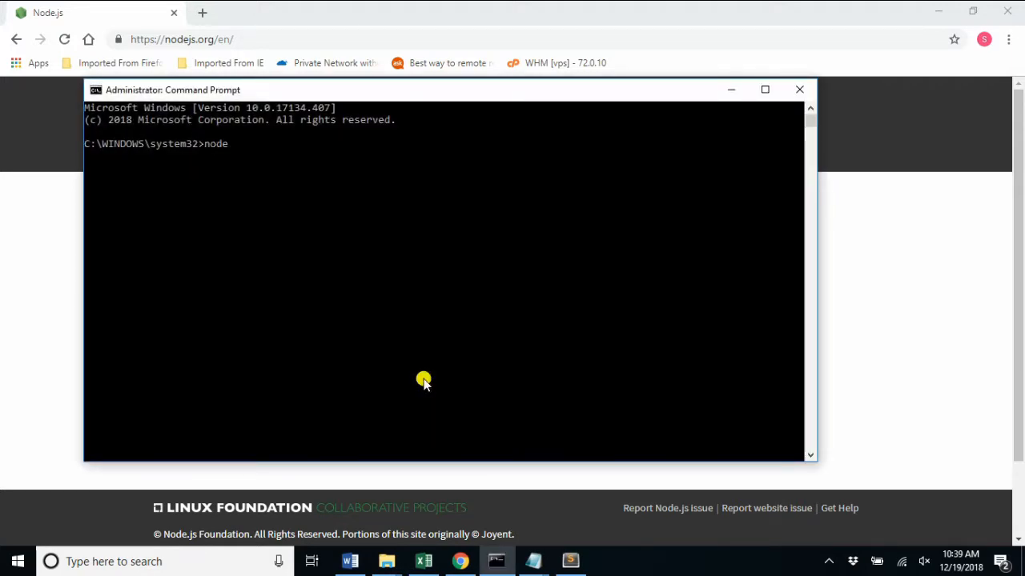
pyautogui.write('--version')
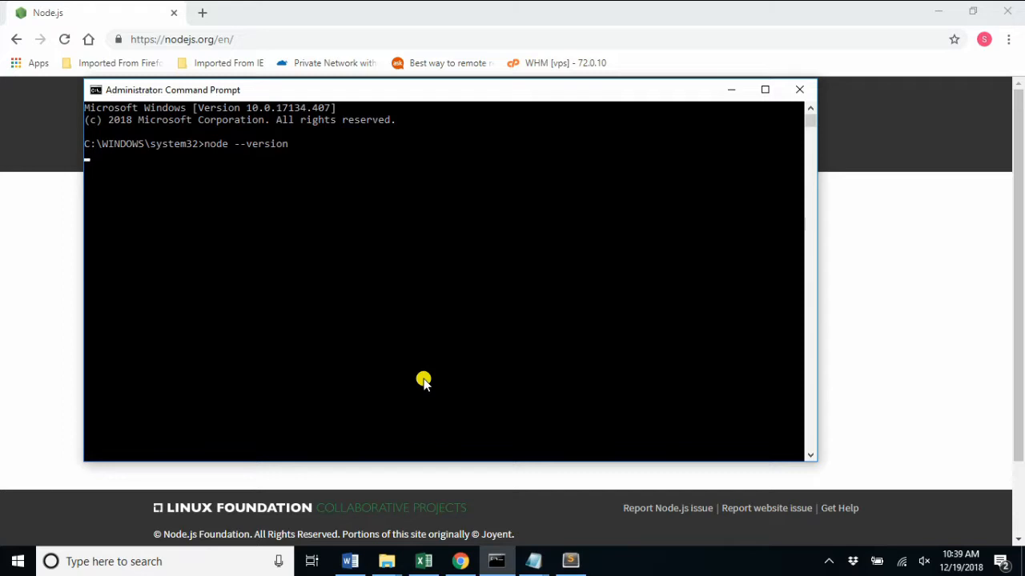
pyautogui.press('enter')
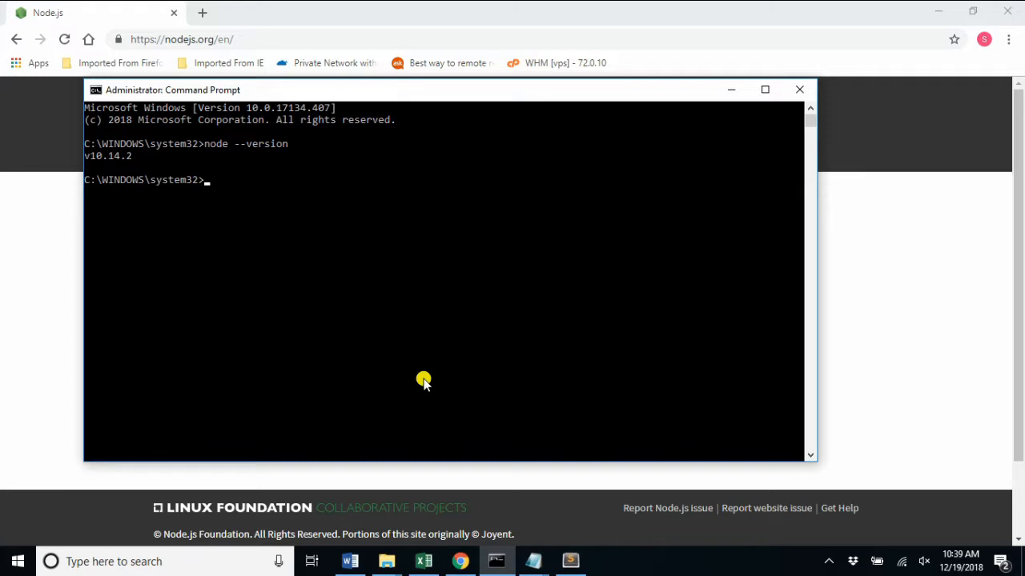
pyautogui.write('npm')
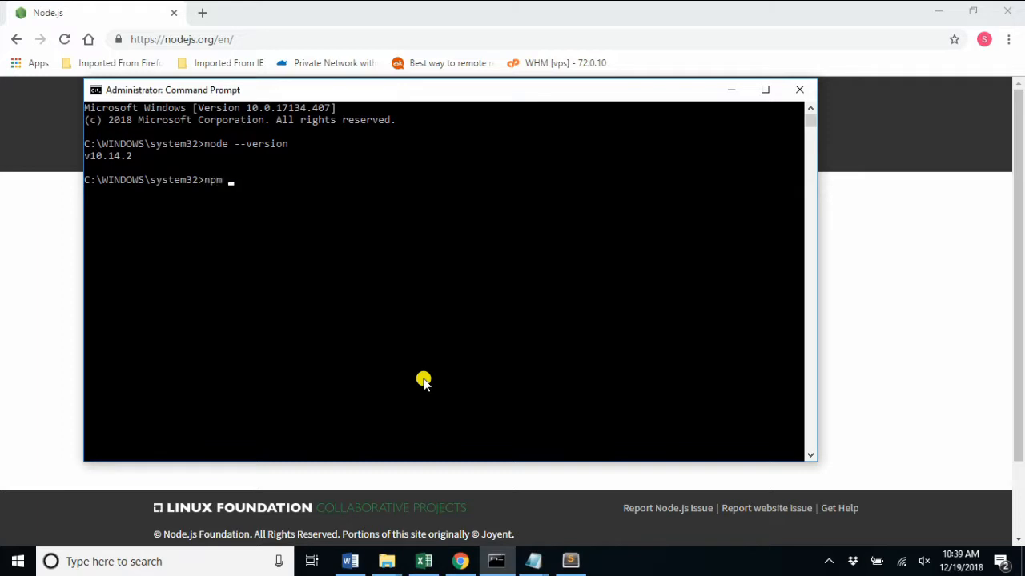
pyautogui.write('--version')
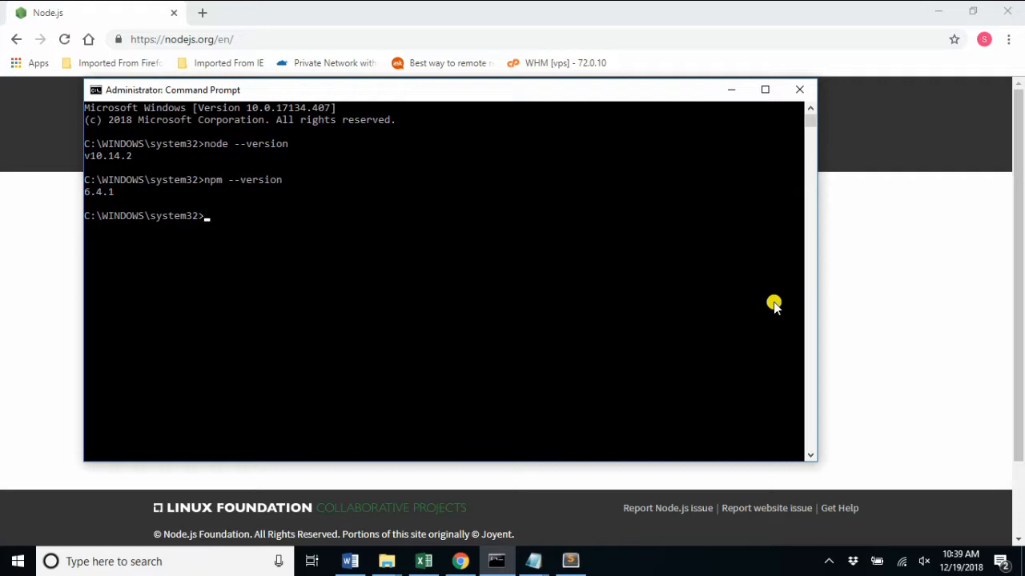
# Step: Install Node-RED 0.19.5 with 'npm install -g --unsafe-perm node-red', then start typing the launch command
pyautogui.write('n')
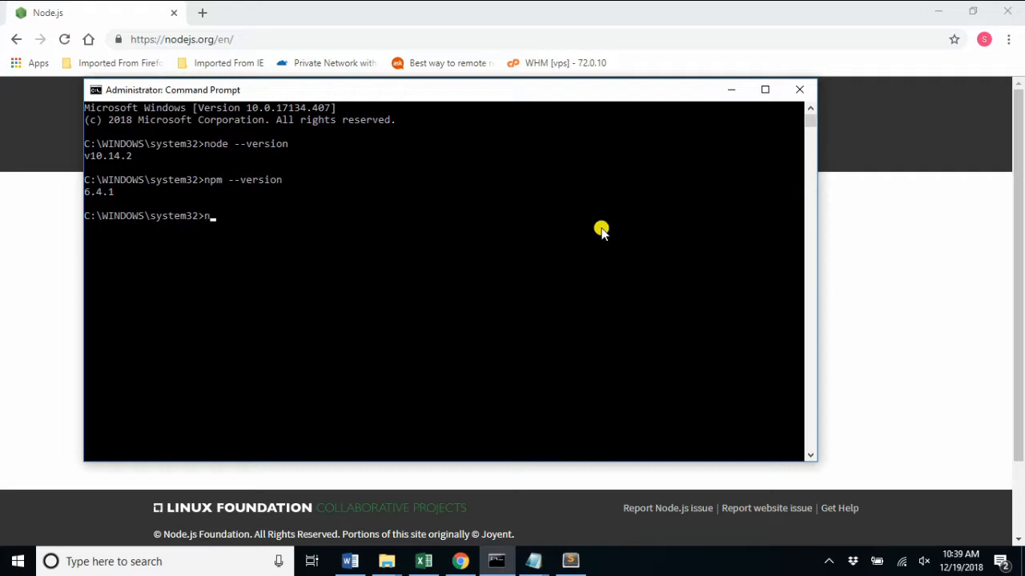
pyautogui.write('npm ins')
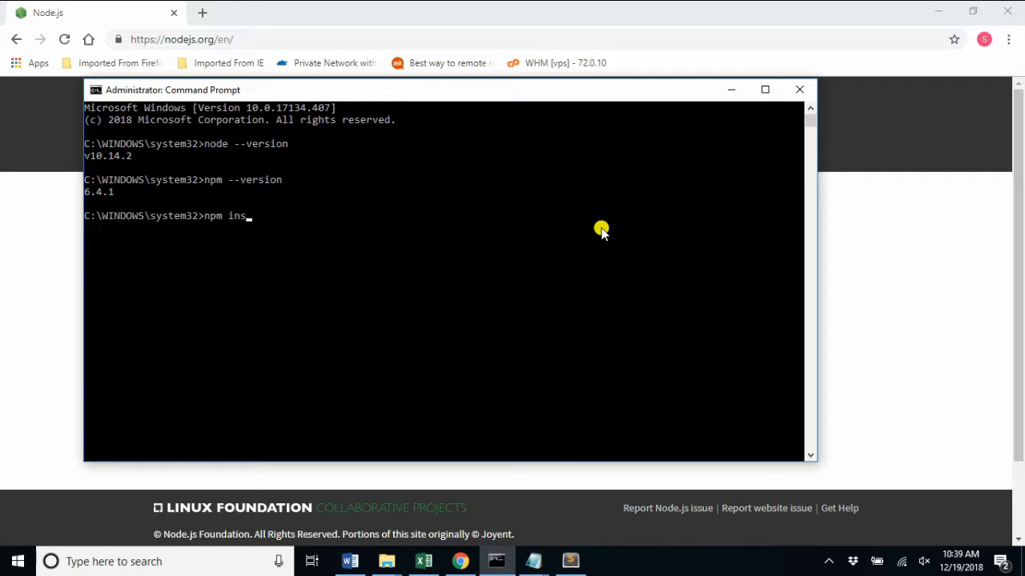
pyautogui.write('tall')
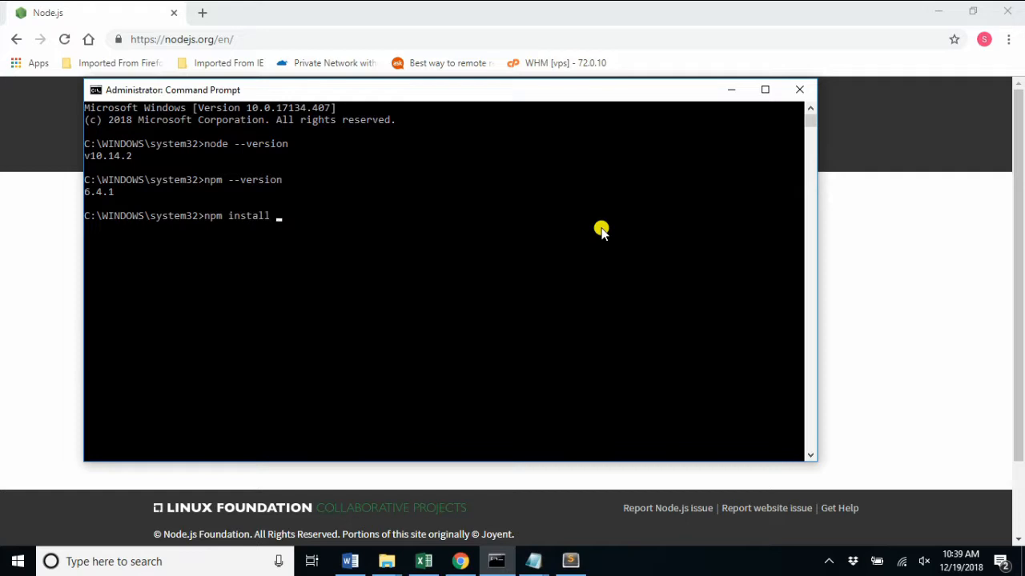
pyautogui.write('-g --uns')
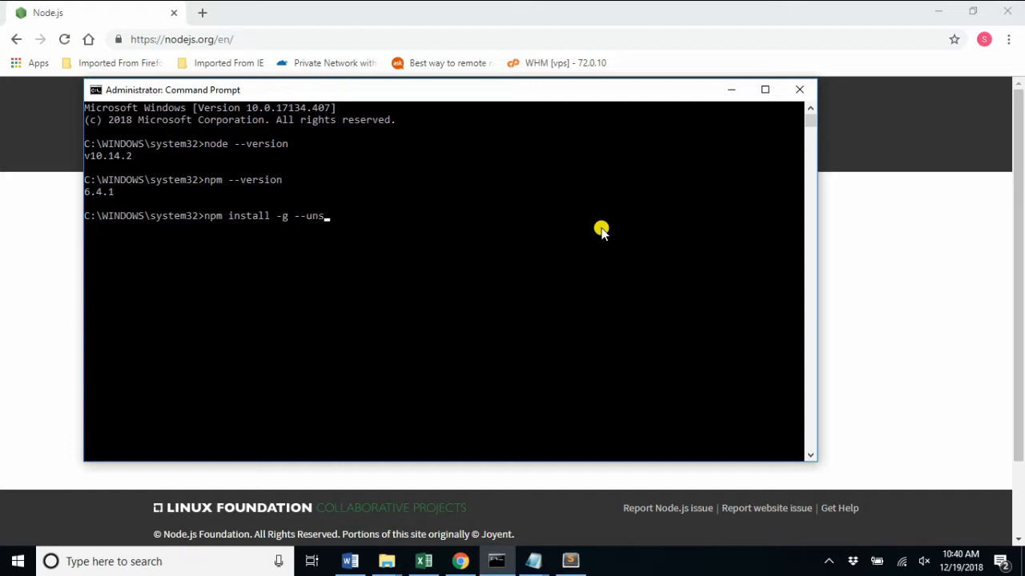
pyautogui.write('afe-perm node')
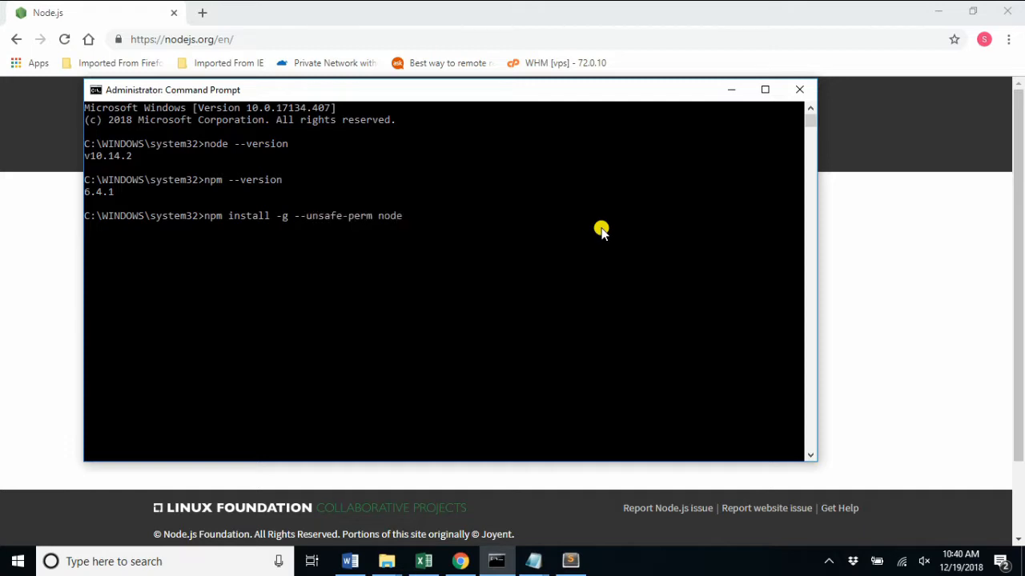
pyautogui.write('-red')
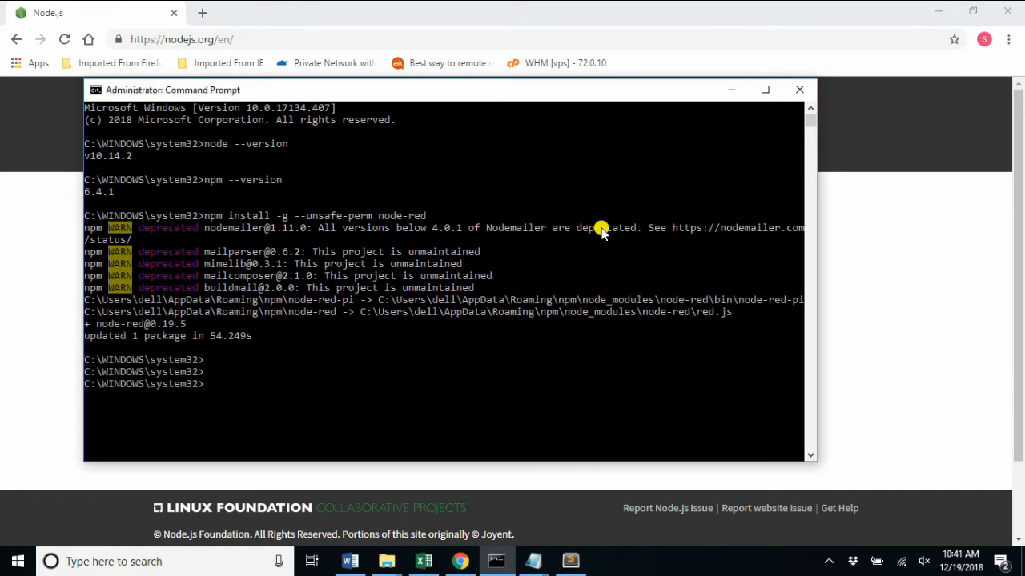
pyautogui.write('node')
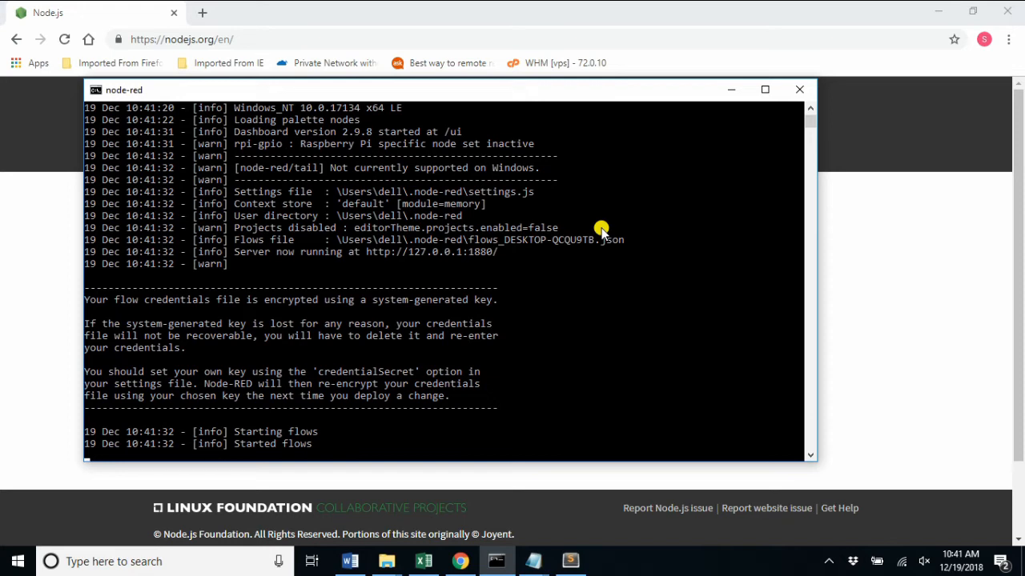
pyautogui.moveTo(323, 444)
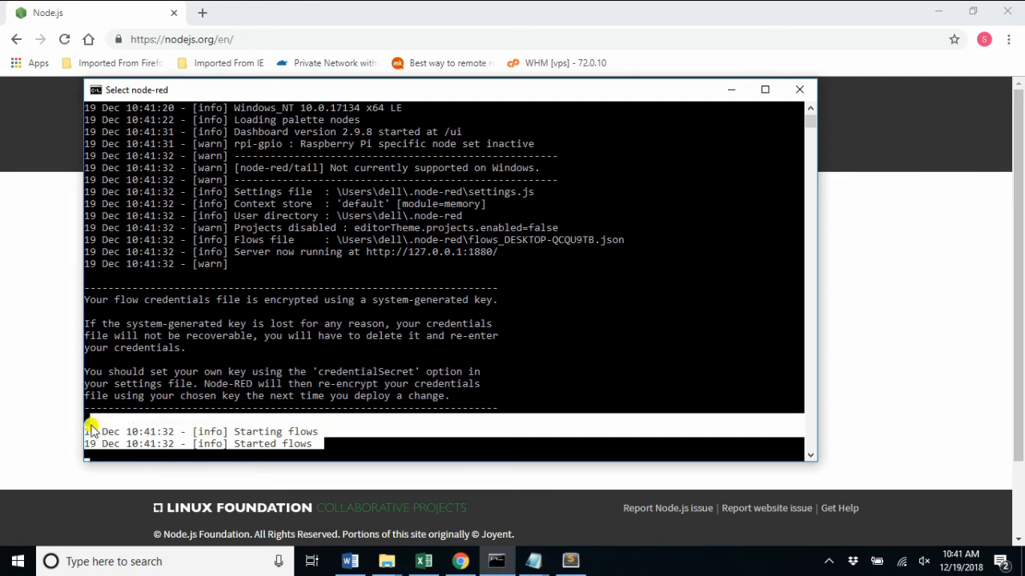
pyautogui.moveTo(352, 446)
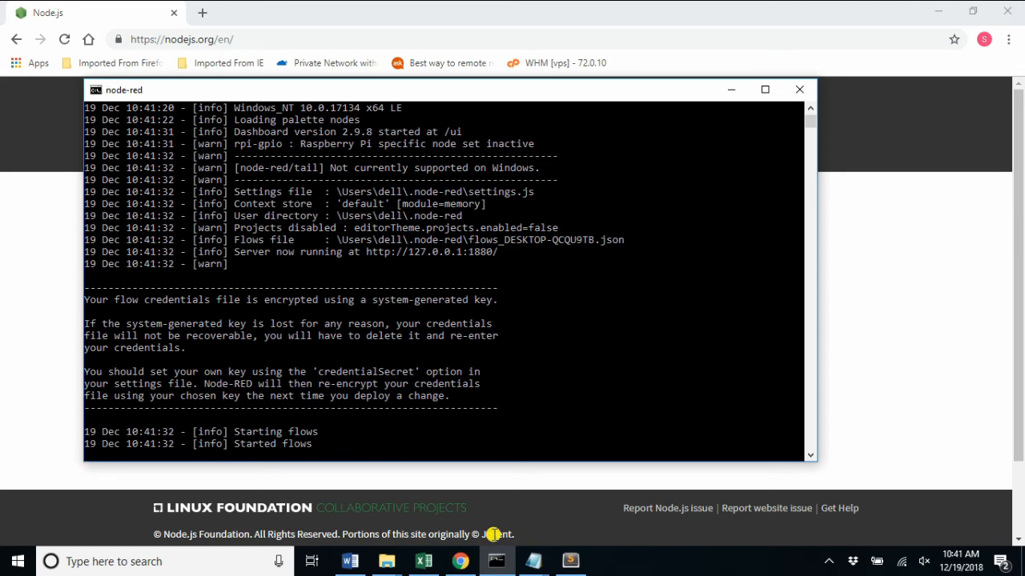
pyautogui.moveTo(737, 364)
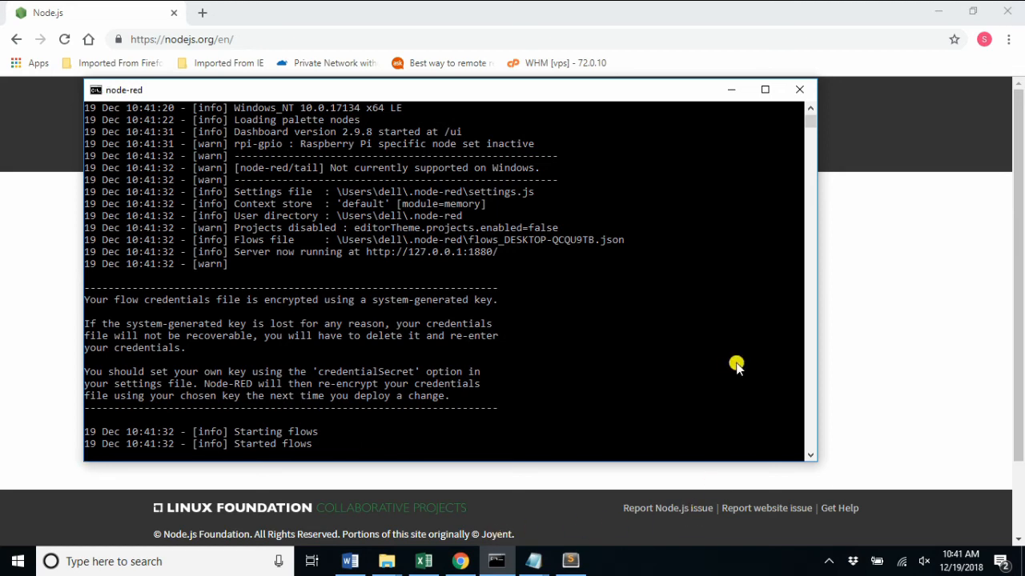